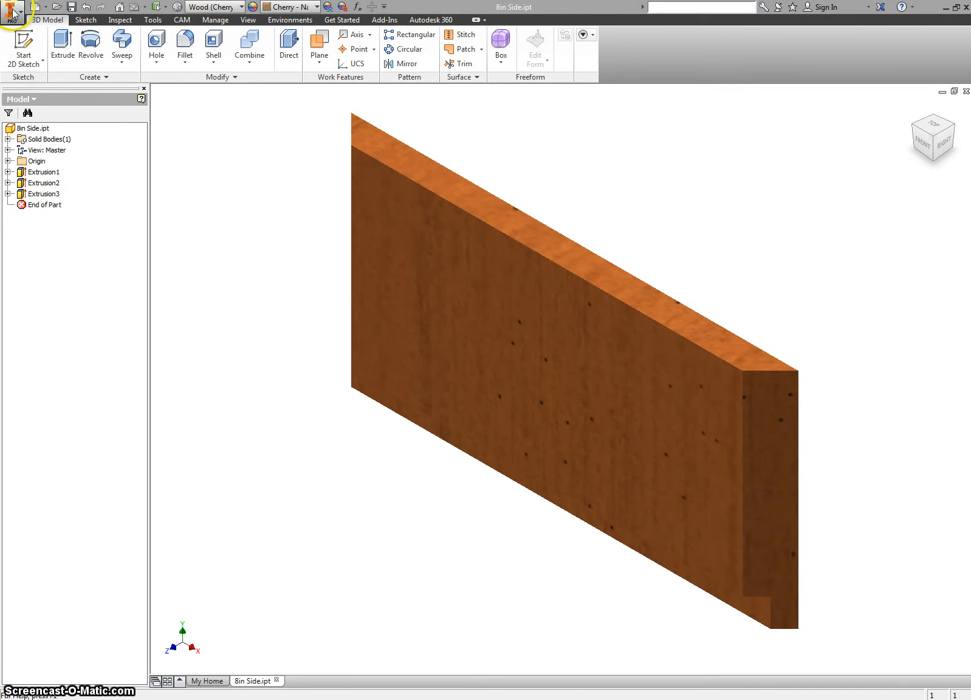
Save the cherry box side as a new part named '12in Side'.
left_click(12, 10)
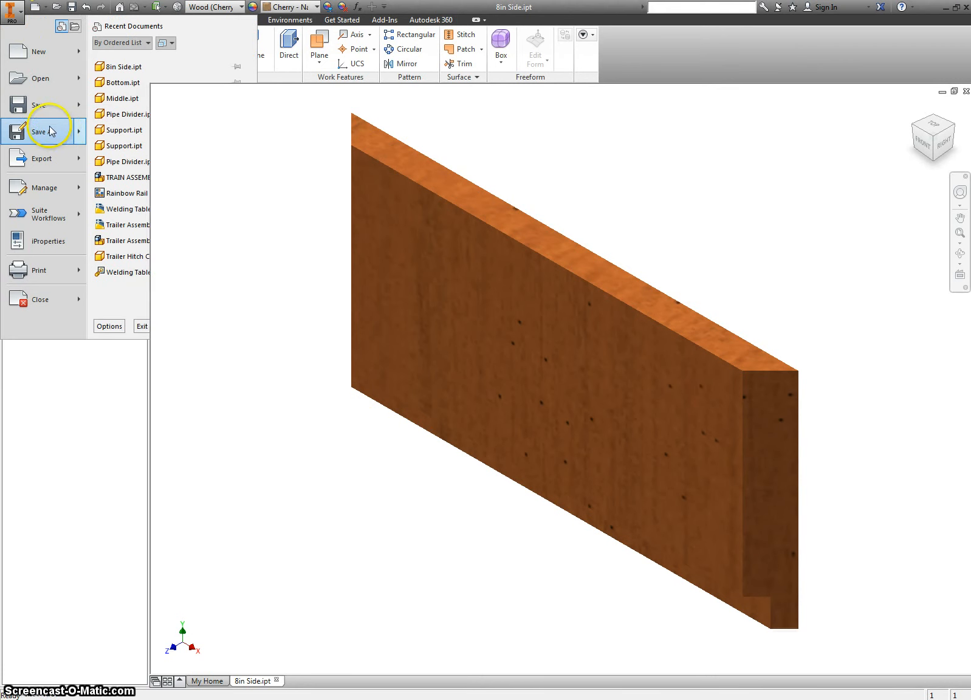
left_click(38, 132)
type("12n Side")
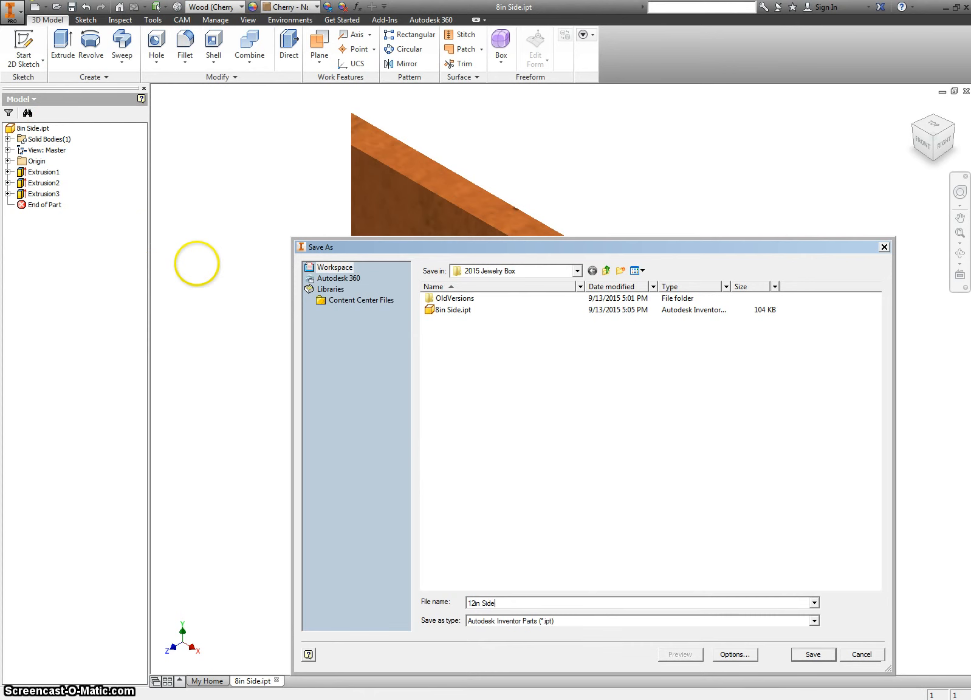
left_click(812, 655)
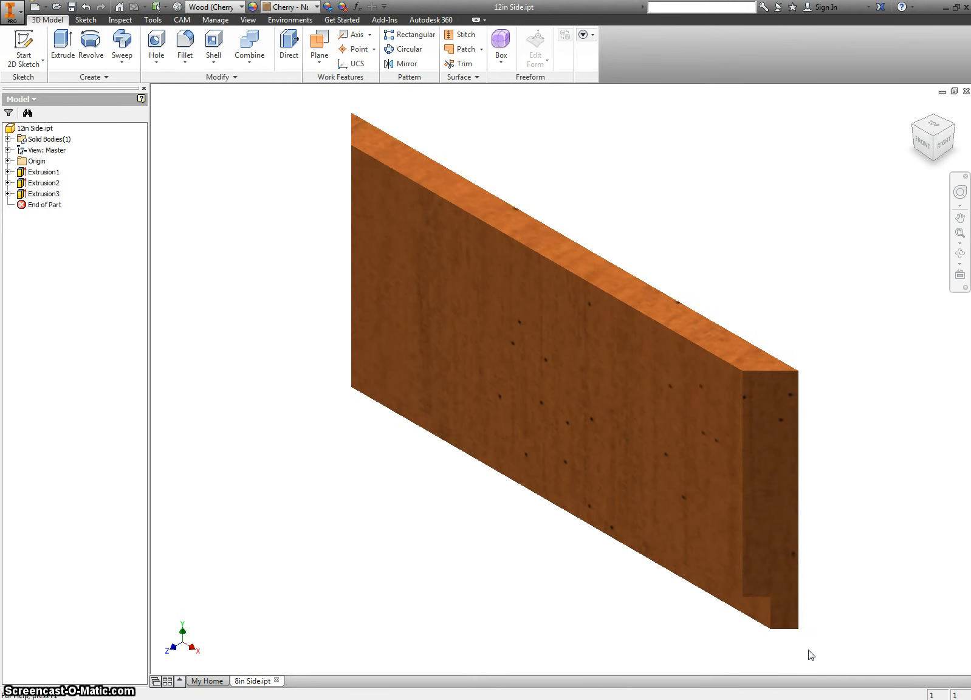
Change Sketch1's 8.000 length dimension to 12 and finish the sketch.
left_click(9, 172)
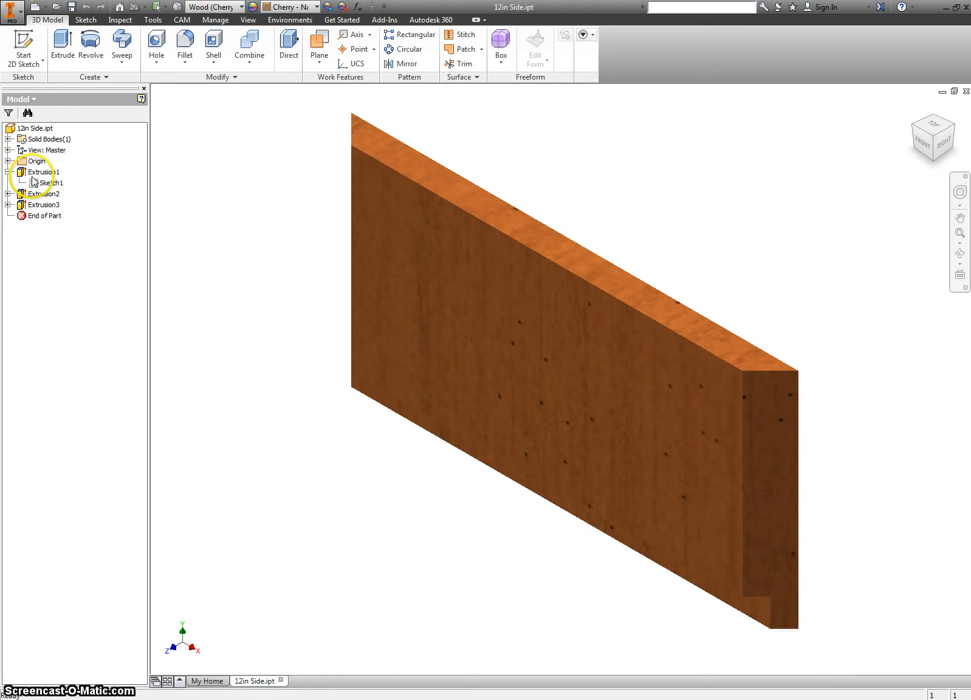
double_click(50, 183)
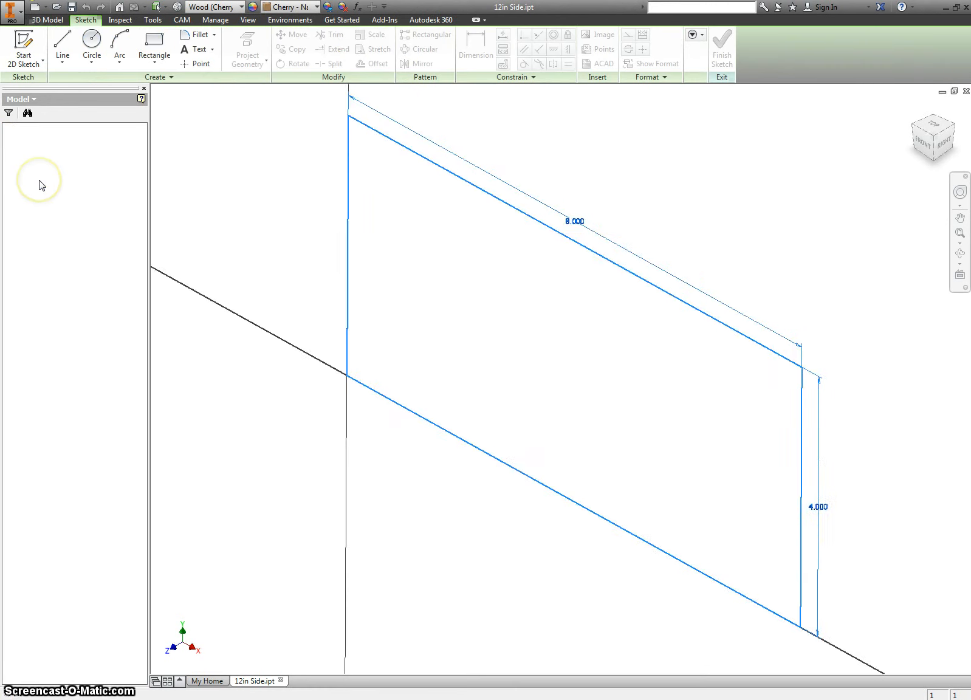
double_click(573, 221)
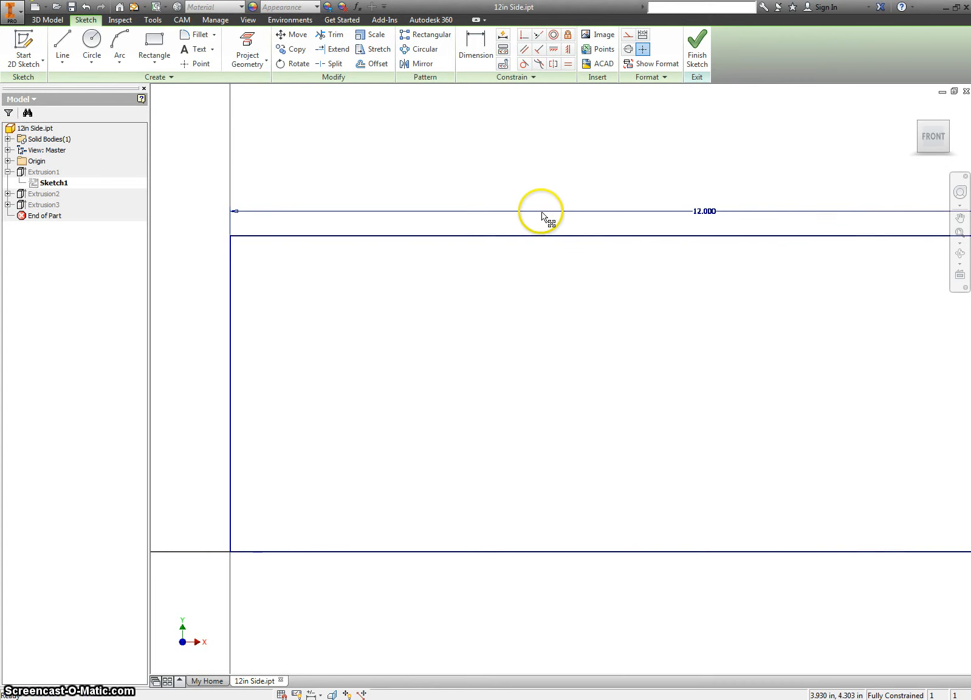
left_click(696, 48)
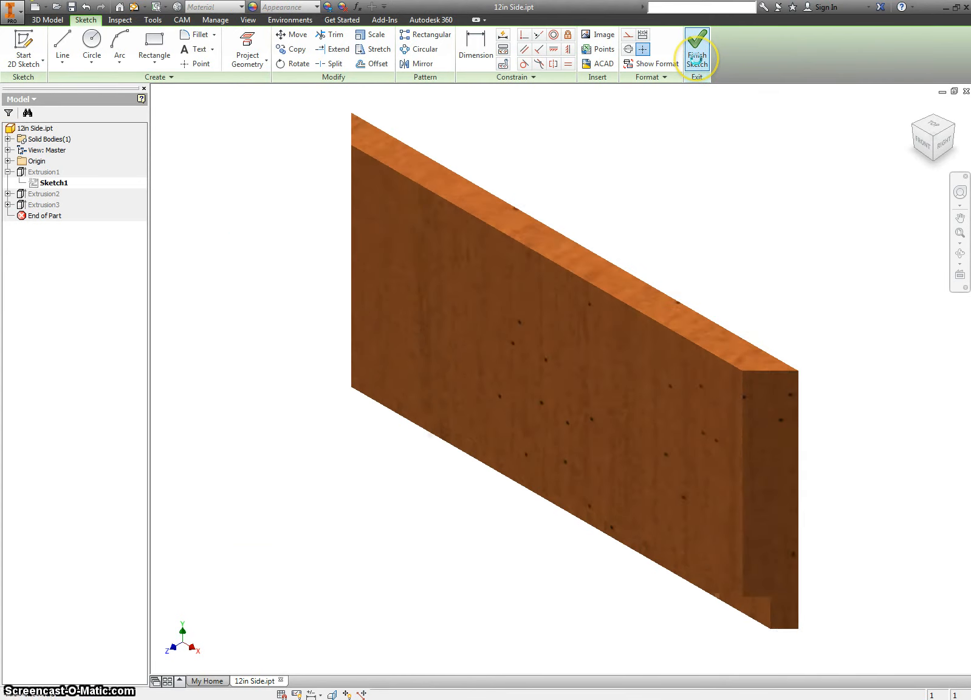
left_click(696, 56)
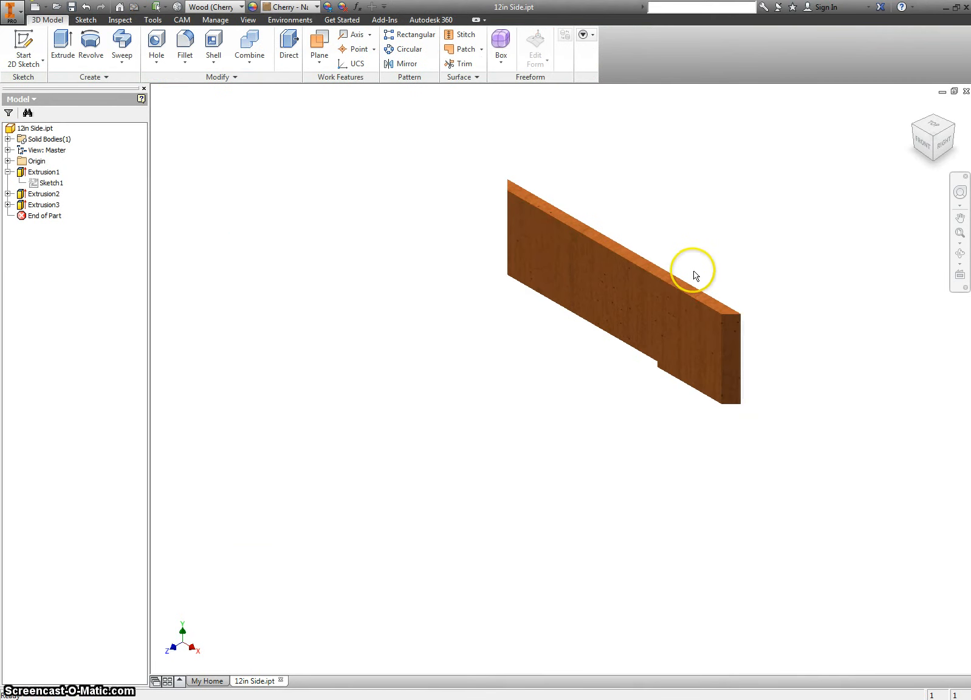
left_click(672, 384)
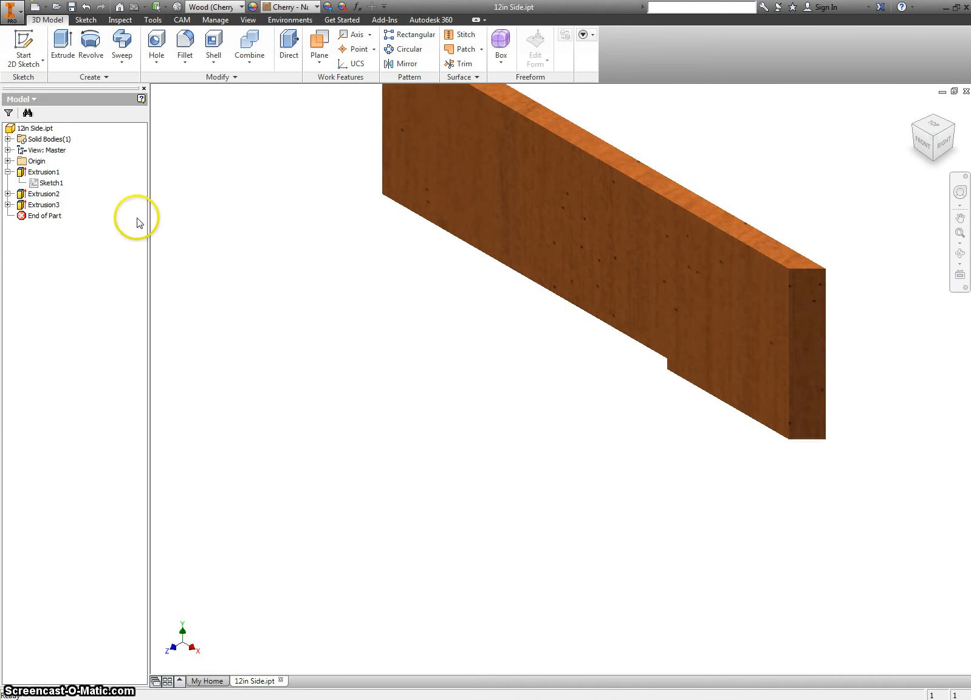
Extend the Sketch3 rabbet rectangle to the side's full 12 in length.
left_click(43, 204)
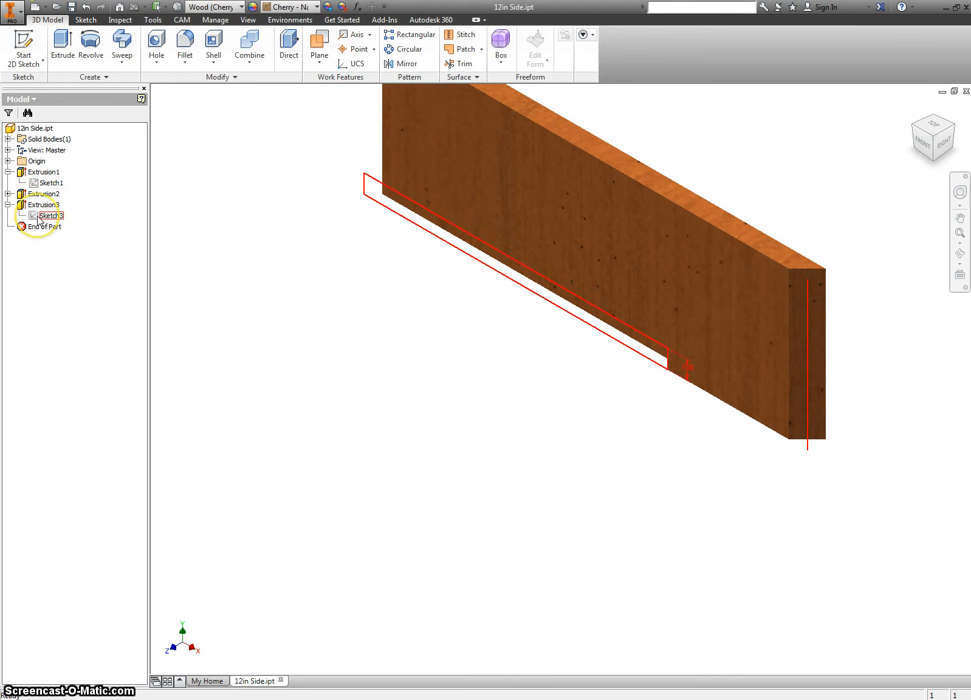
double_click(49, 216)
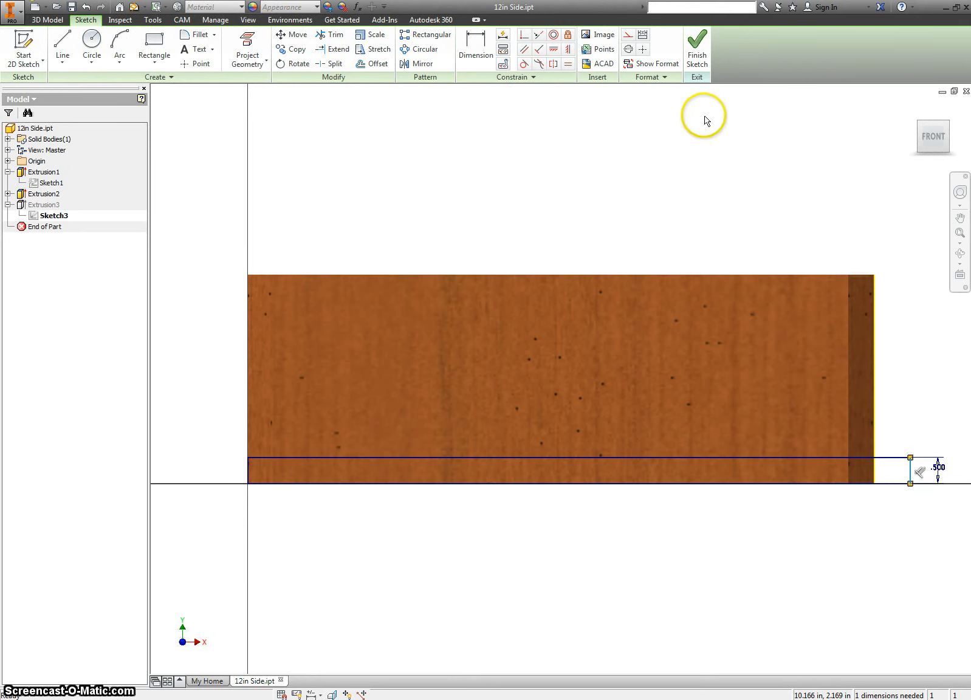
left_click(697, 46)
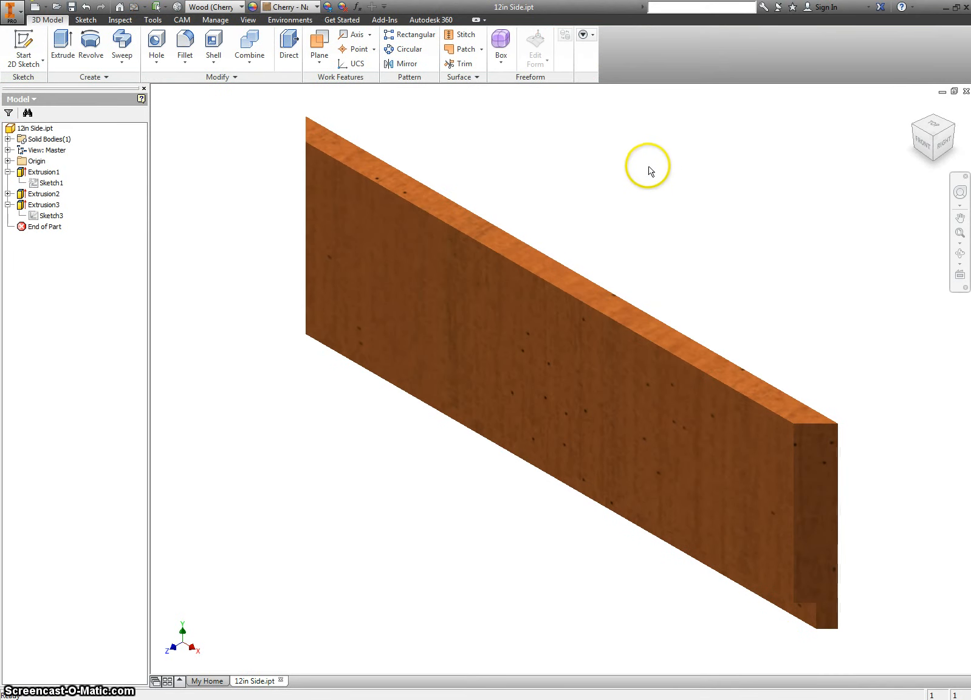
mouse_move(222, 558)
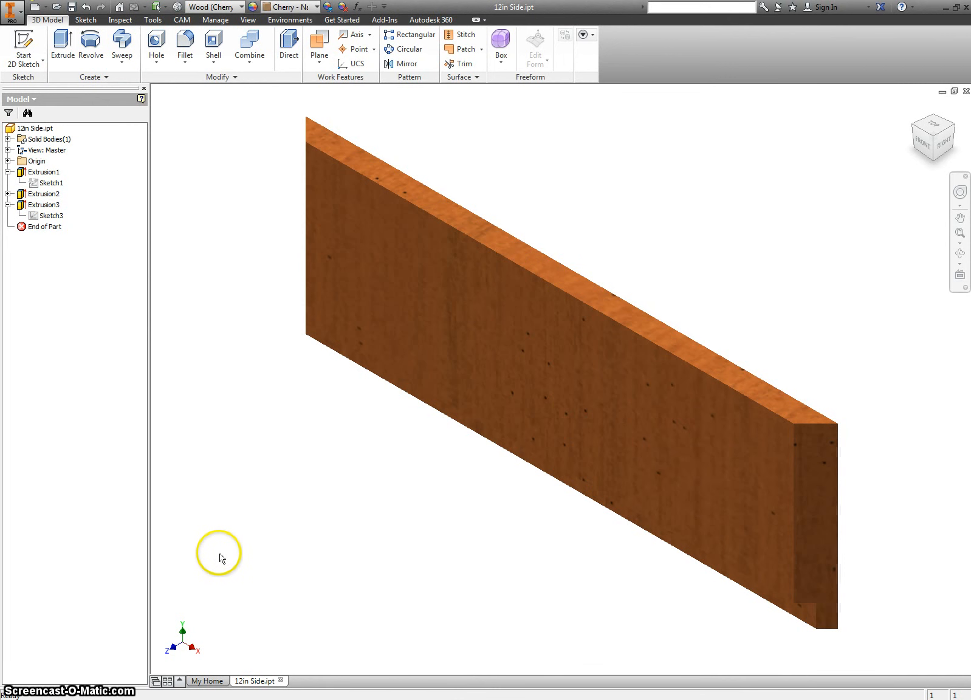
mouse_move(261, 484)
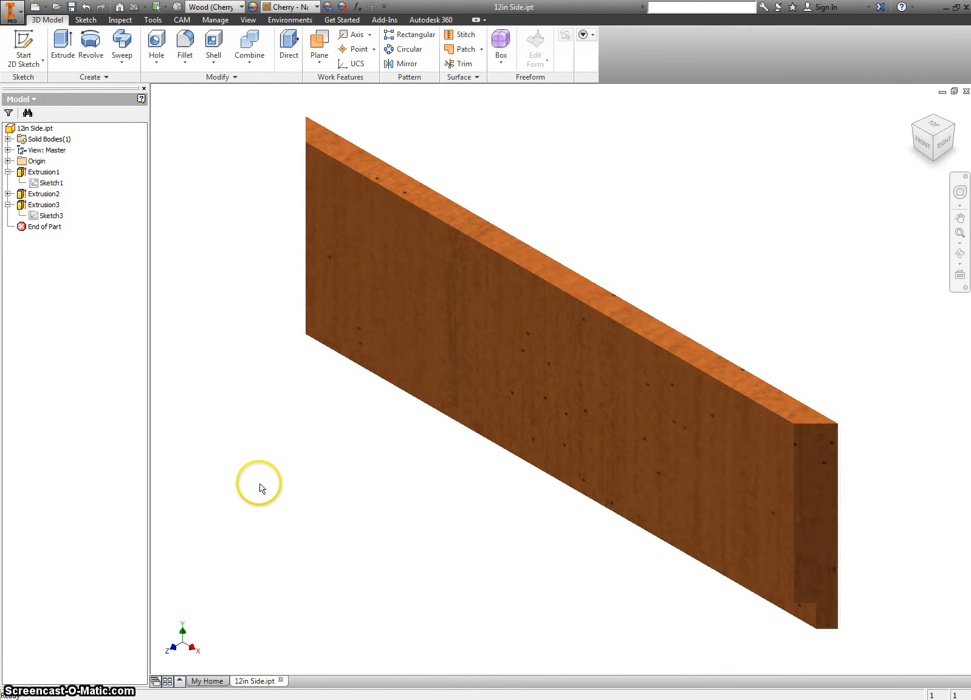